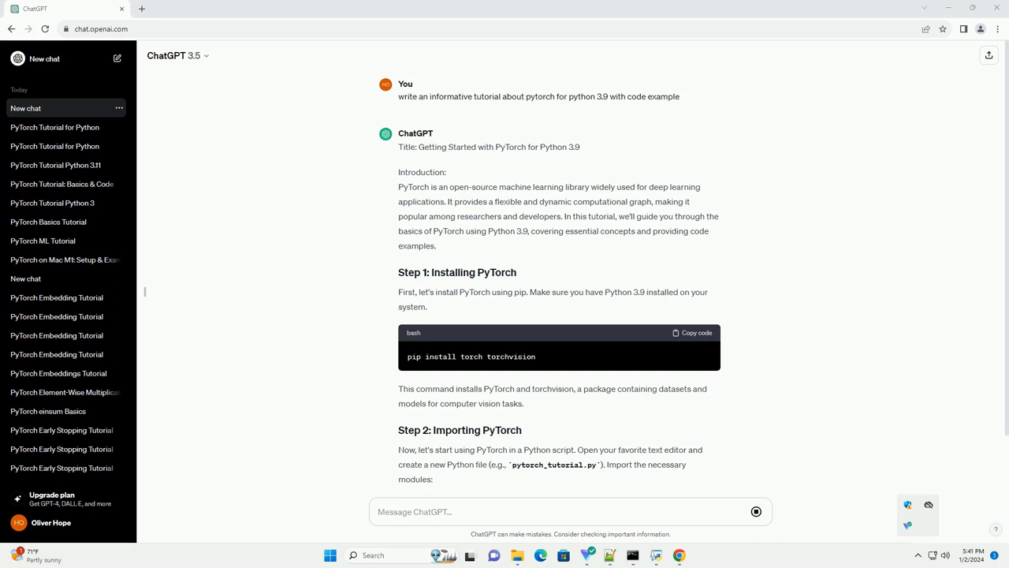
scroll(down, 3)
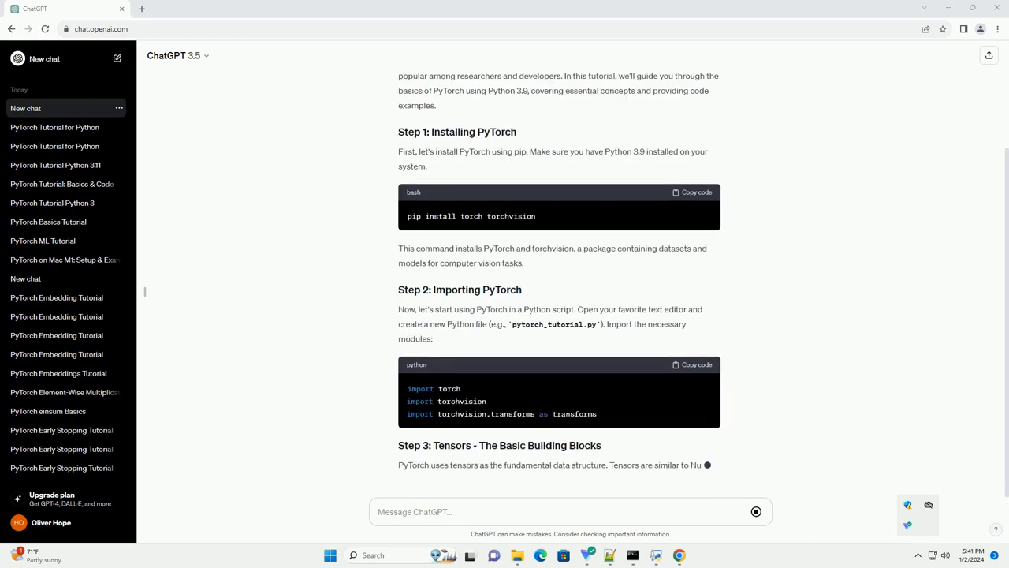
scroll(down, 3)
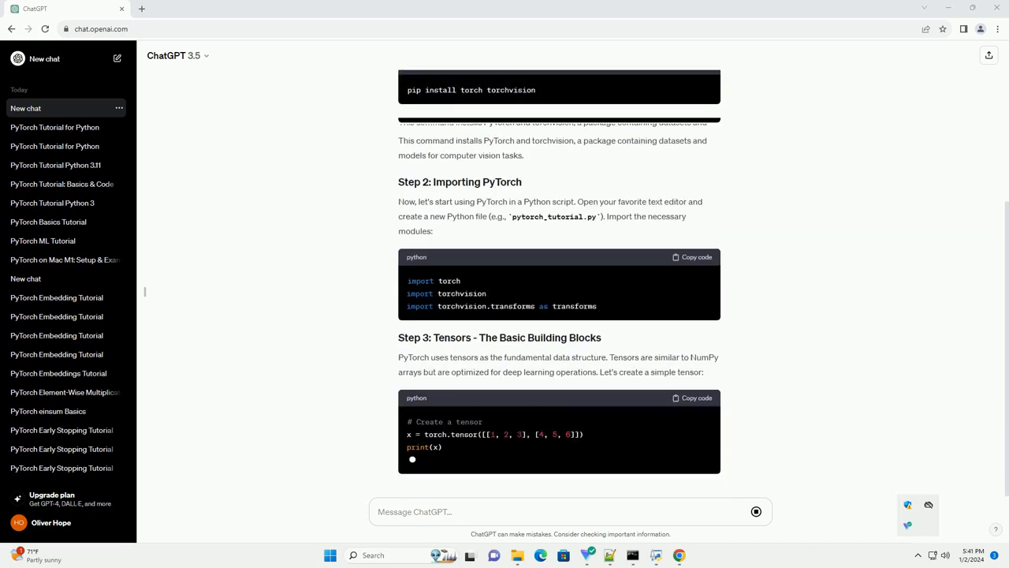
scroll(down, 3)
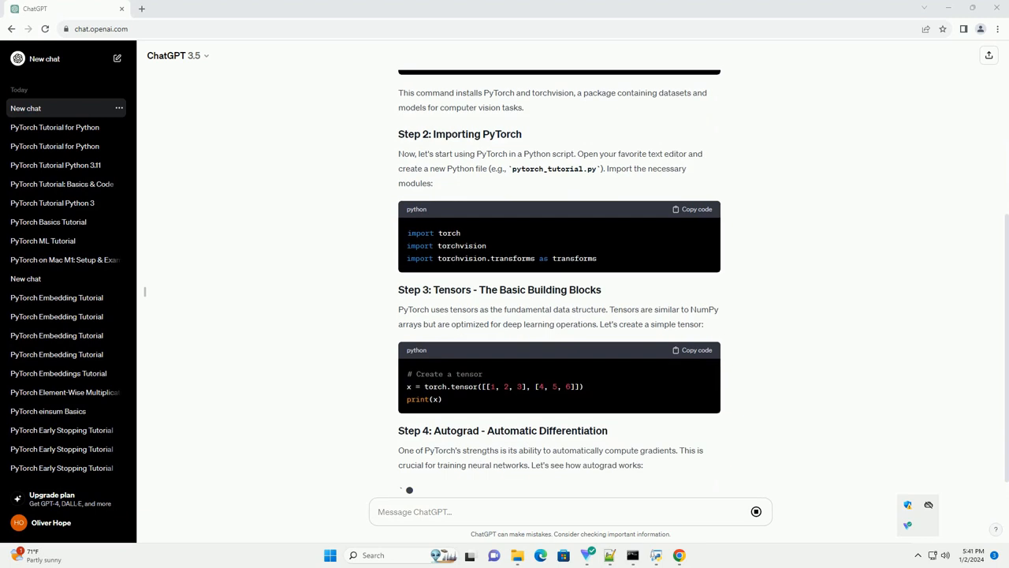
scroll(down, 3)
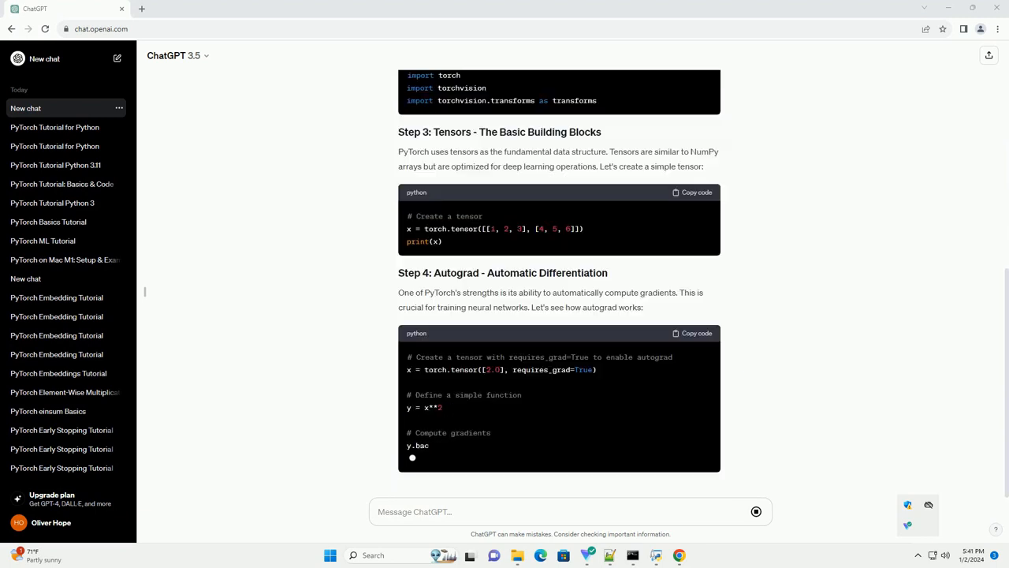
scroll(down, 3)
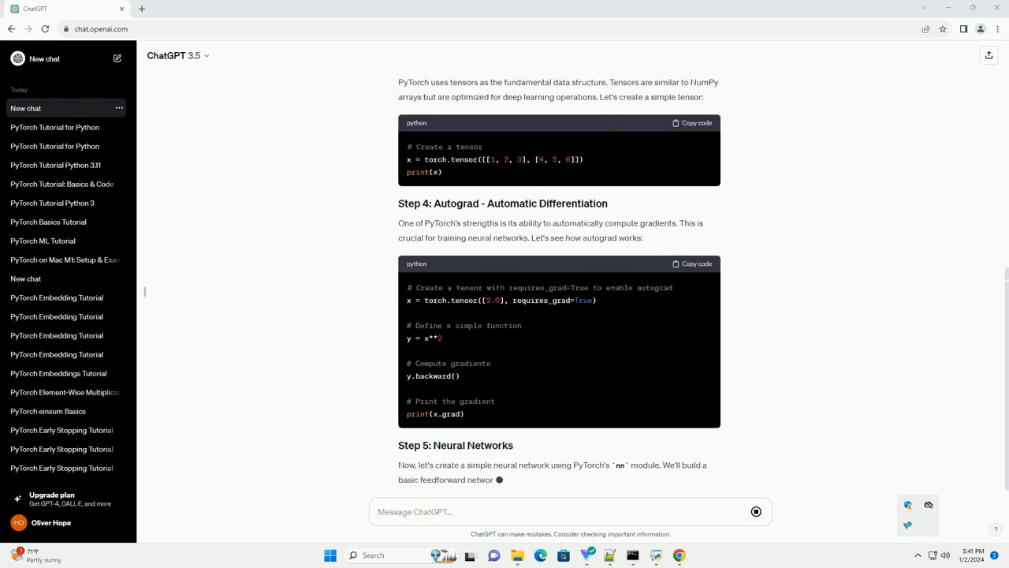
scroll(down, 3)
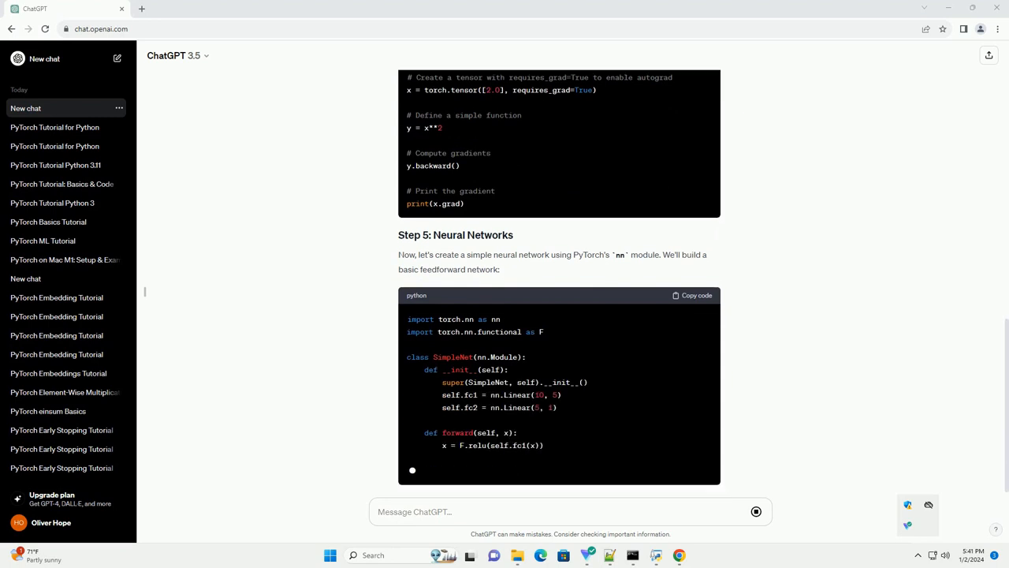
scroll(down, 3)
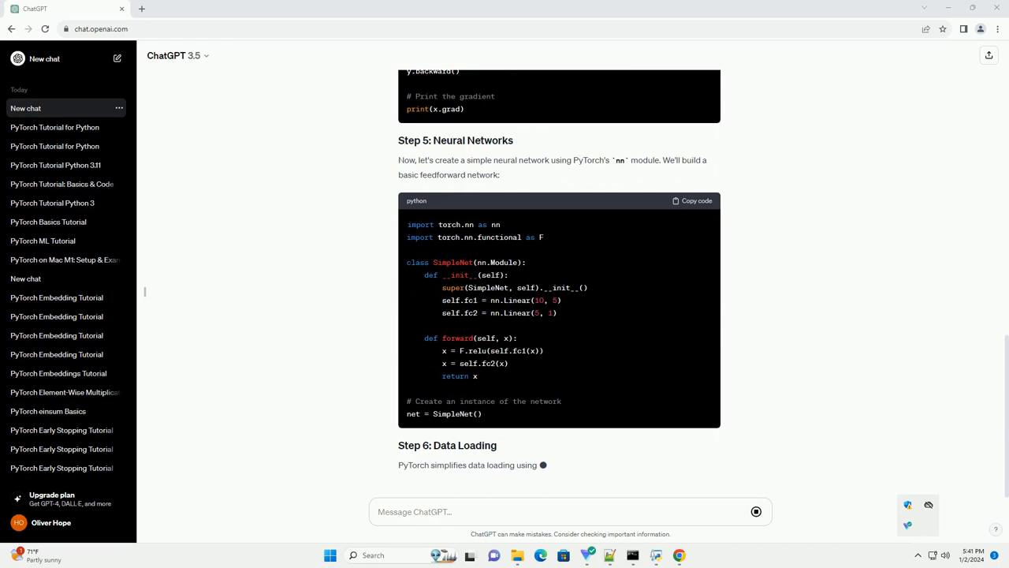
scroll(down, 3)
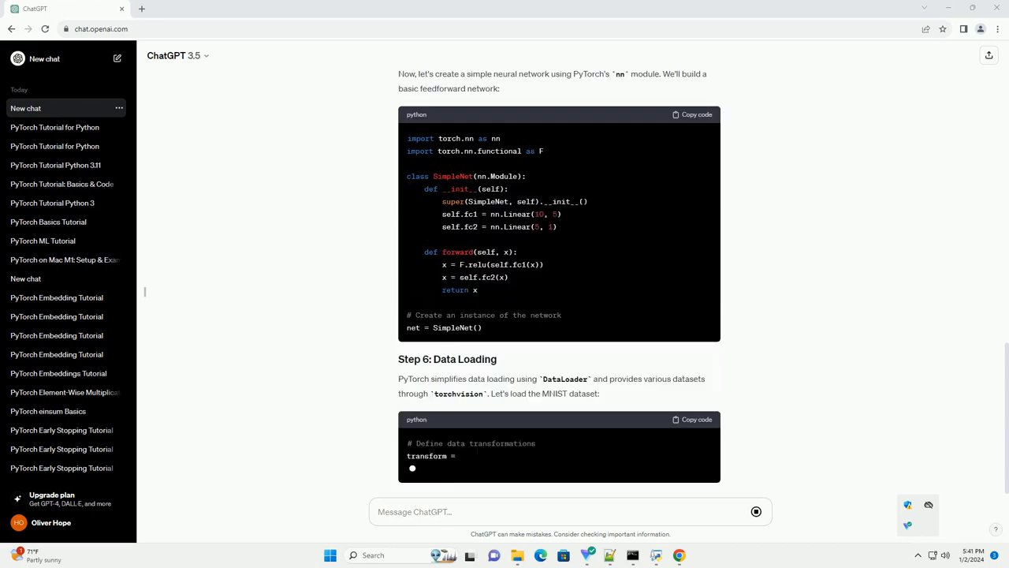
scroll(down, 3)
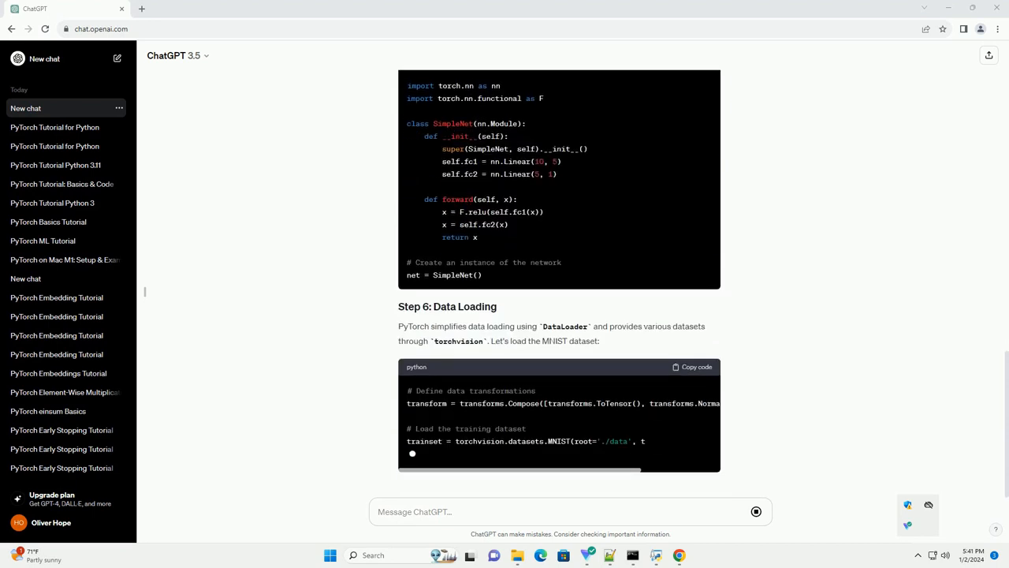
scroll(down, 3)
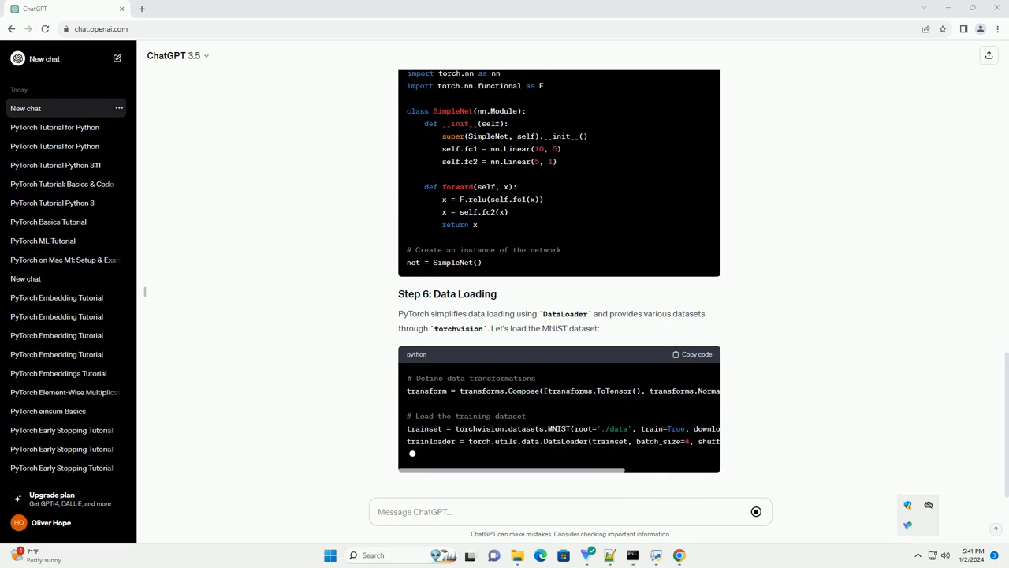
scroll(down, 3)
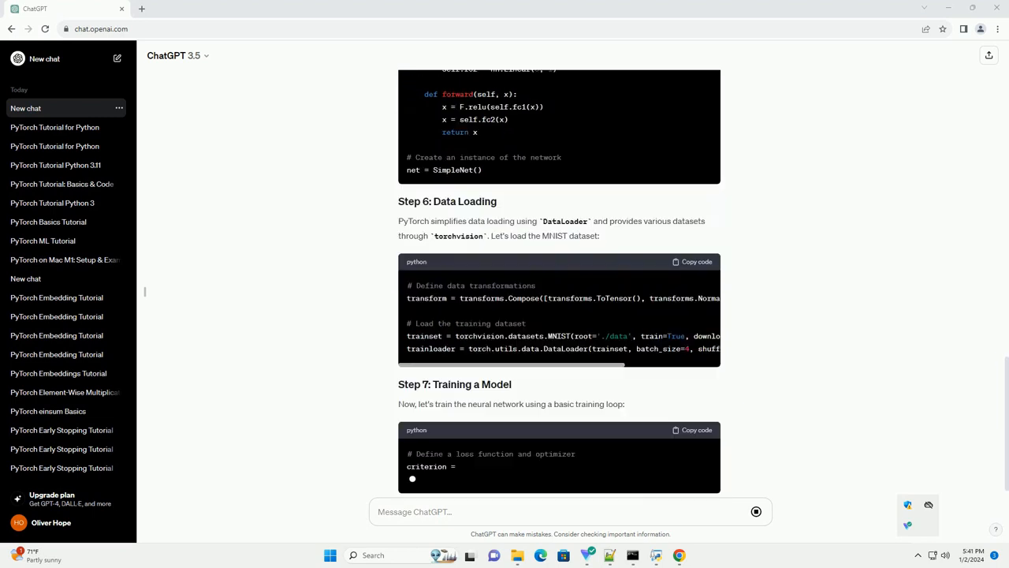
scroll(down, 3)
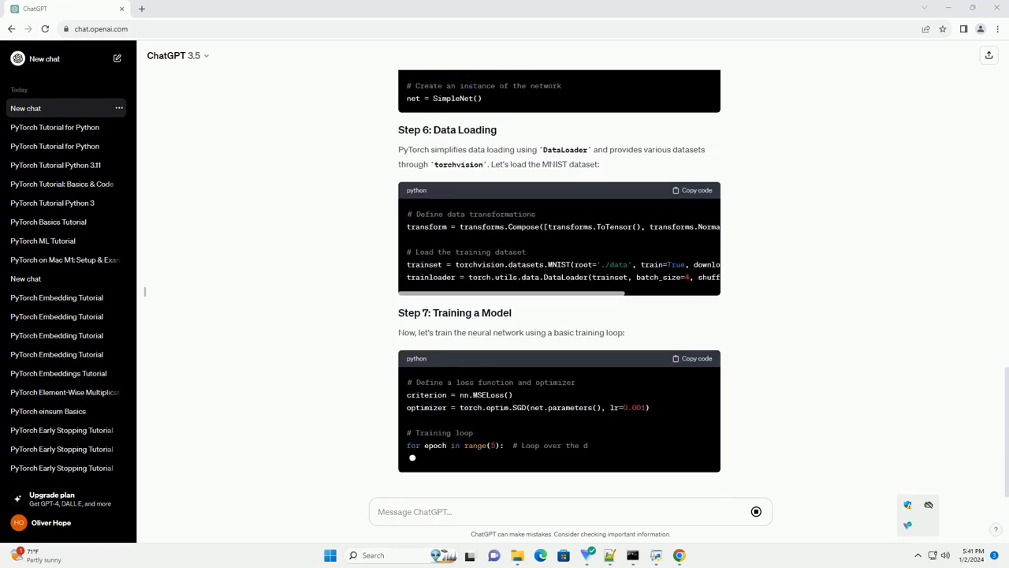
scroll(down, 3)
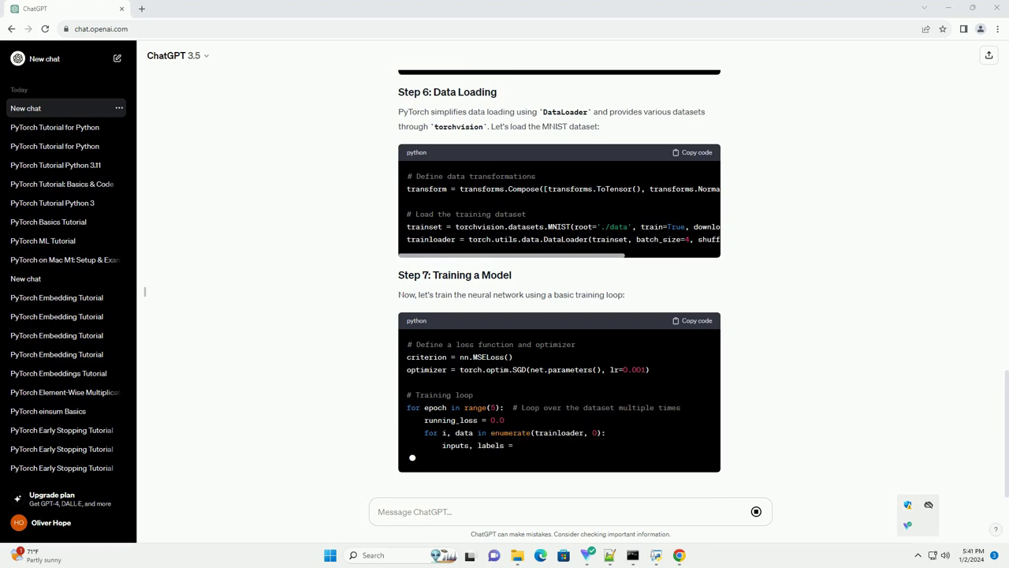
scroll(down, 3)
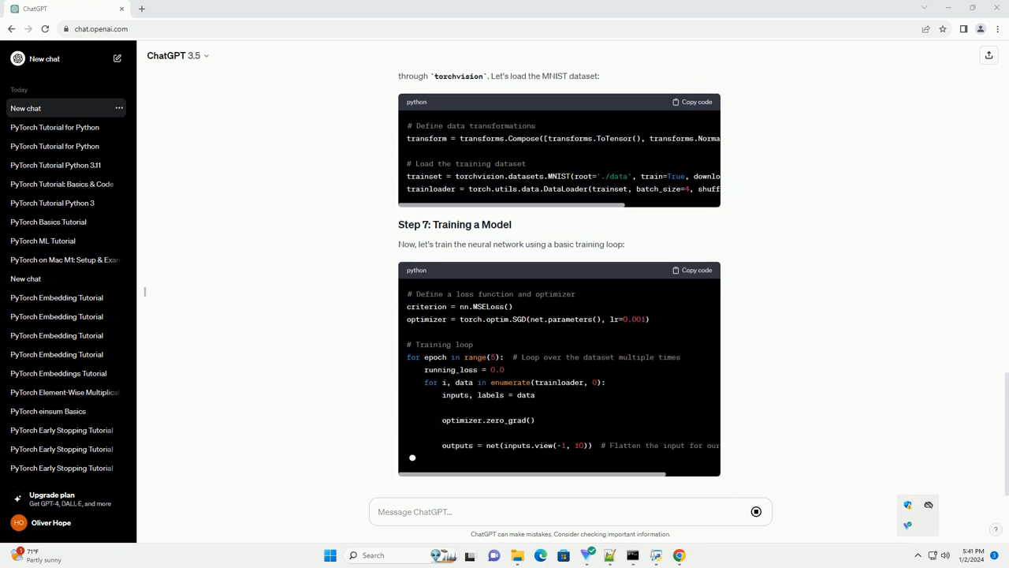
scroll(down, 3)
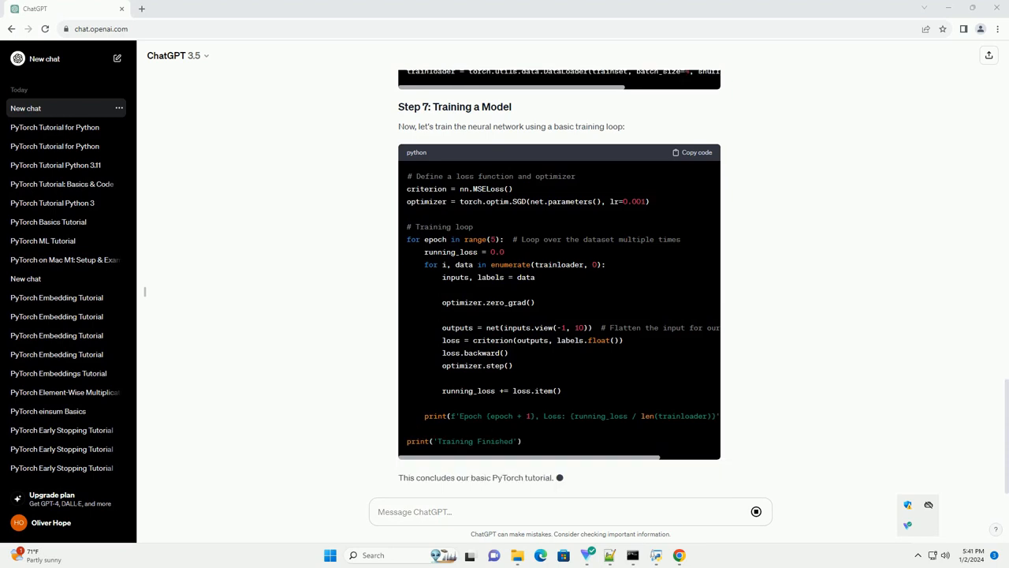
scroll(down, 3)
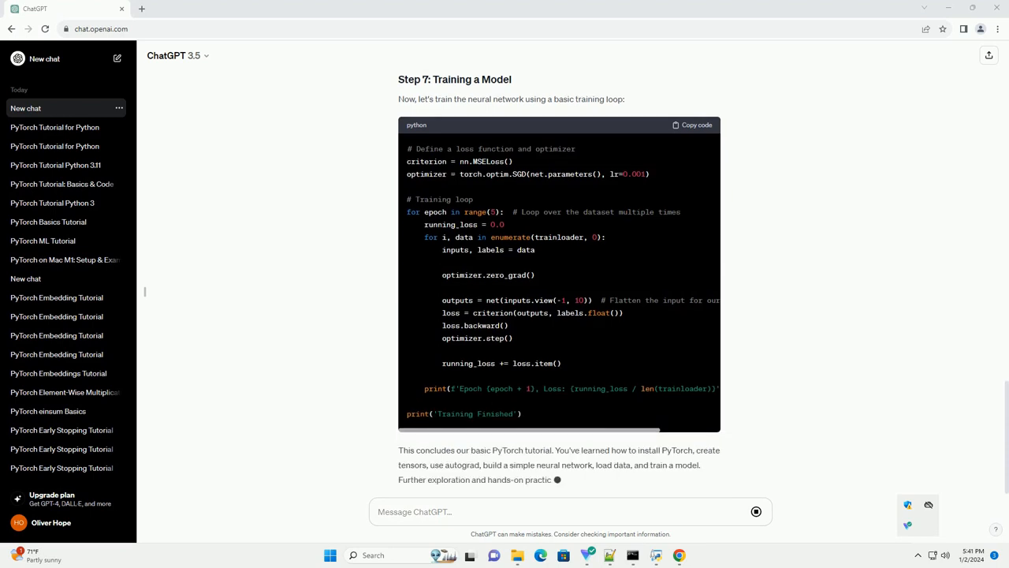